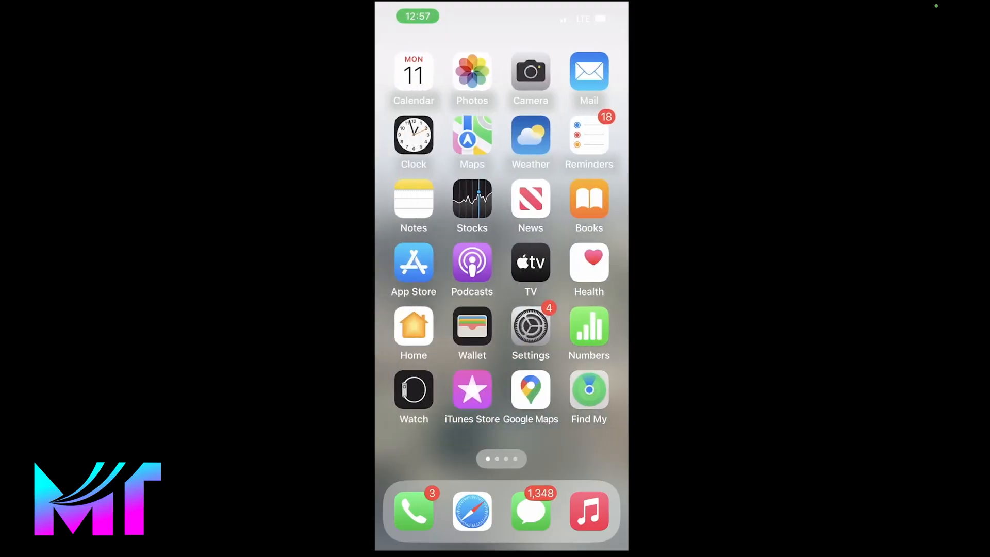
View the device details in Settings > General > About, then return to the home screen.
{"action": "left_click", "coordinate": [531, 325]}
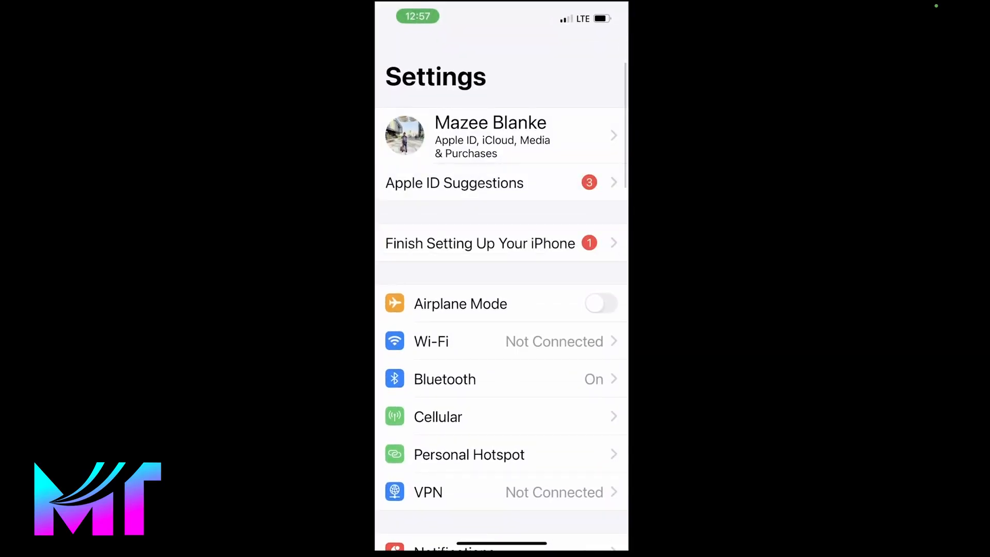
{"action": "scroll", "scroll_direction": "down", "scroll_amount": 3}
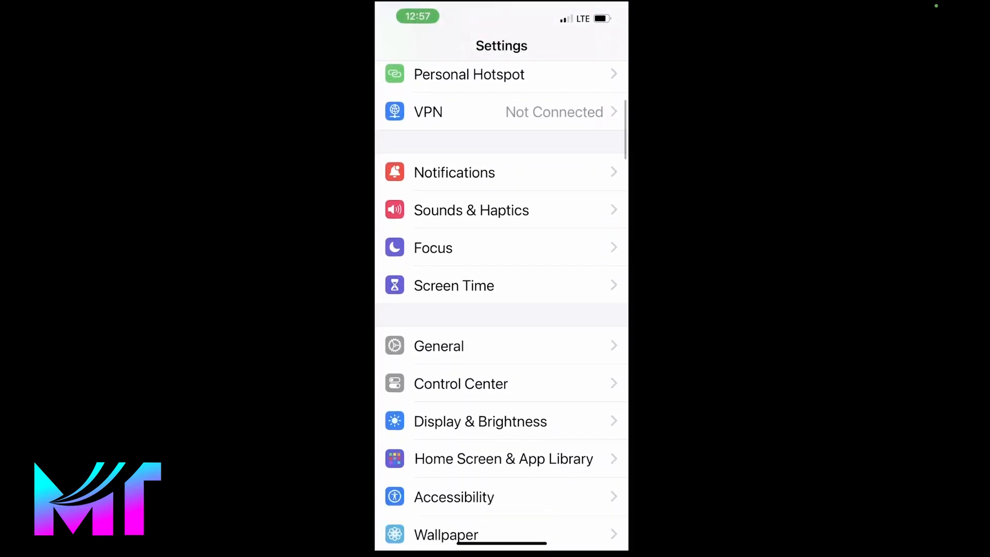
{"action": "left_click", "coordinate": [439, 346]}
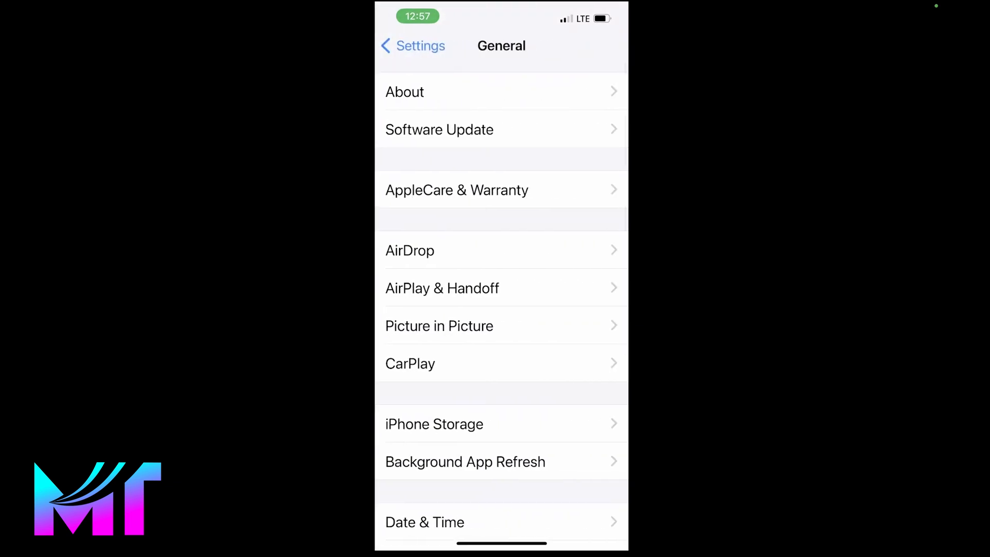
{"action": "left_click", "coordinate": [404, 92]}
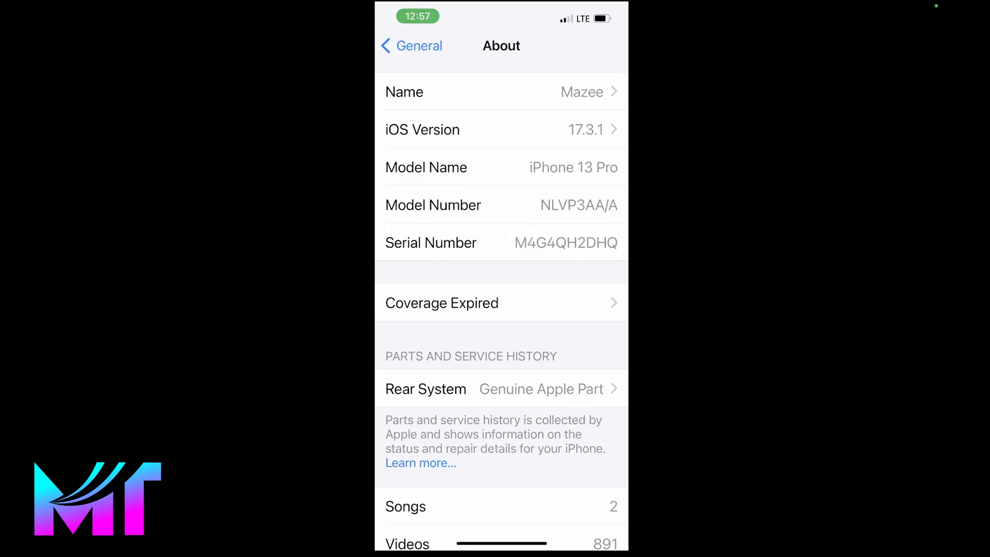
{"action": "left_click", "coordinate": [433, 204]}
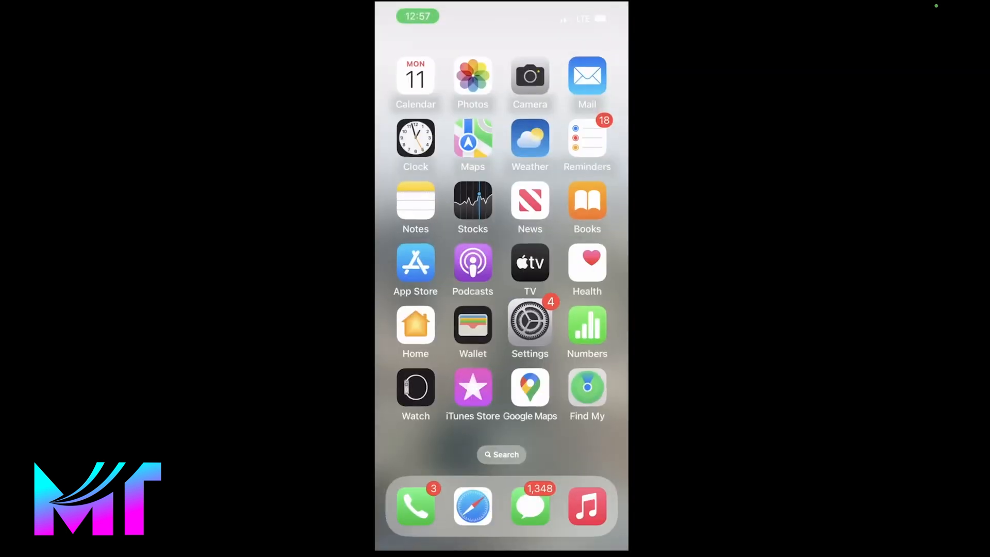
Search the web in Safari for 'apple support coverage'.
{"action": "left_click", "coordinate": [472, 506]}
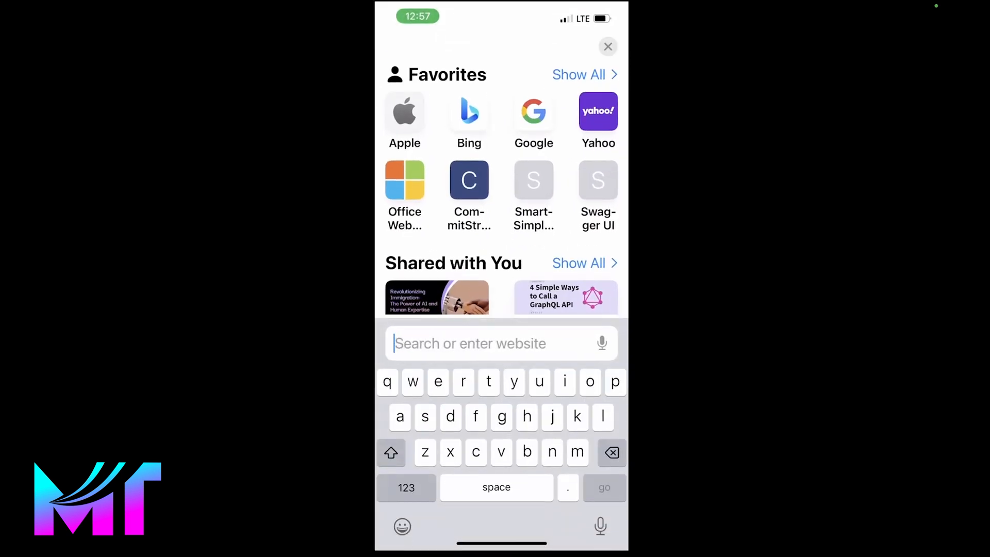
{"action": "type", "text": "apple supprt coverage"}
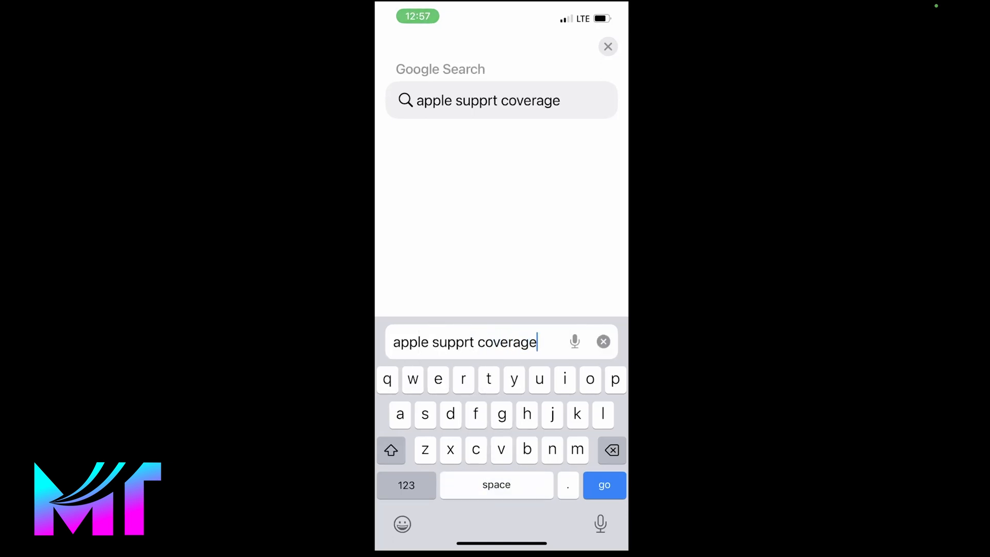
{"action": "left_click", "coordinate": [604, 484]}
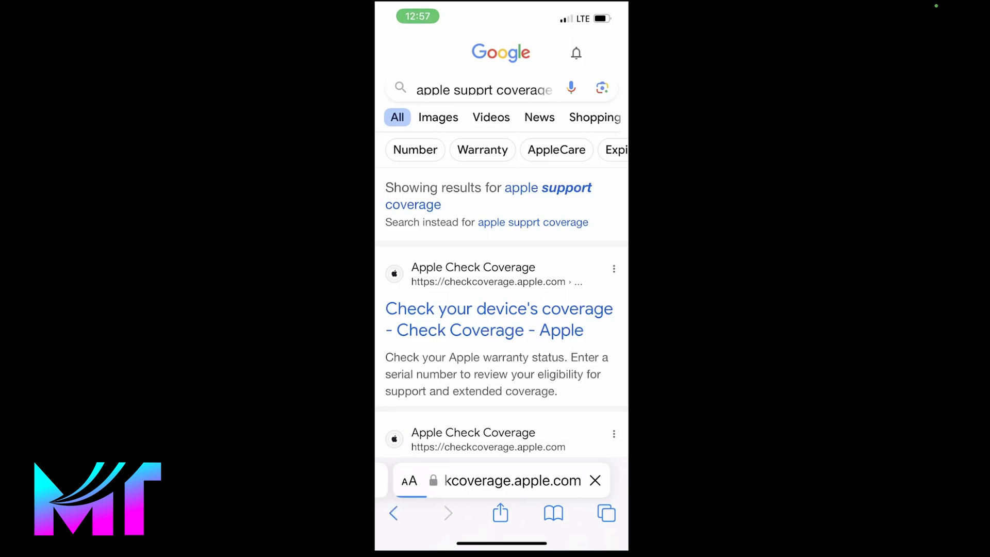
{"action": "left_click", "coordinate": [484, 319]}
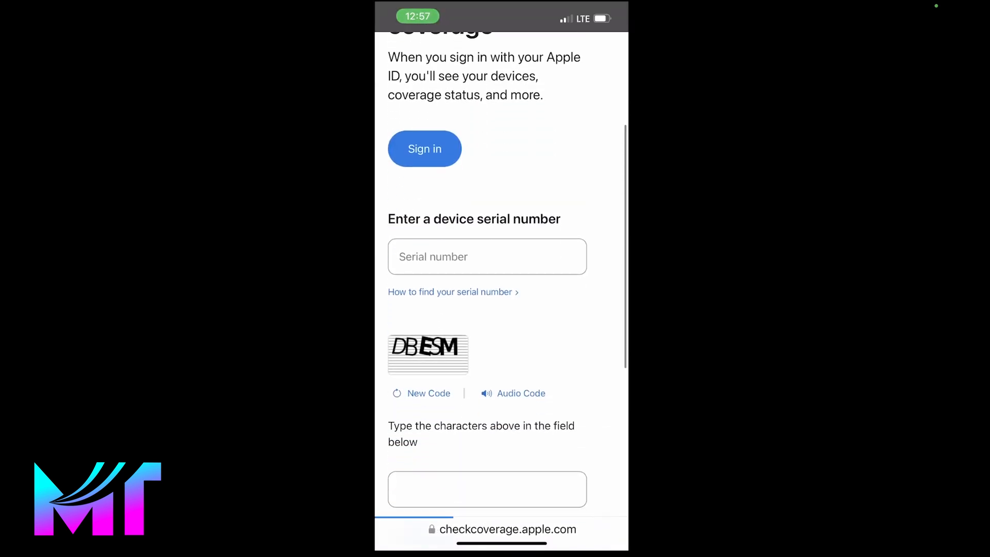
{"action": "left_click", "coordinate": [487, 256]}
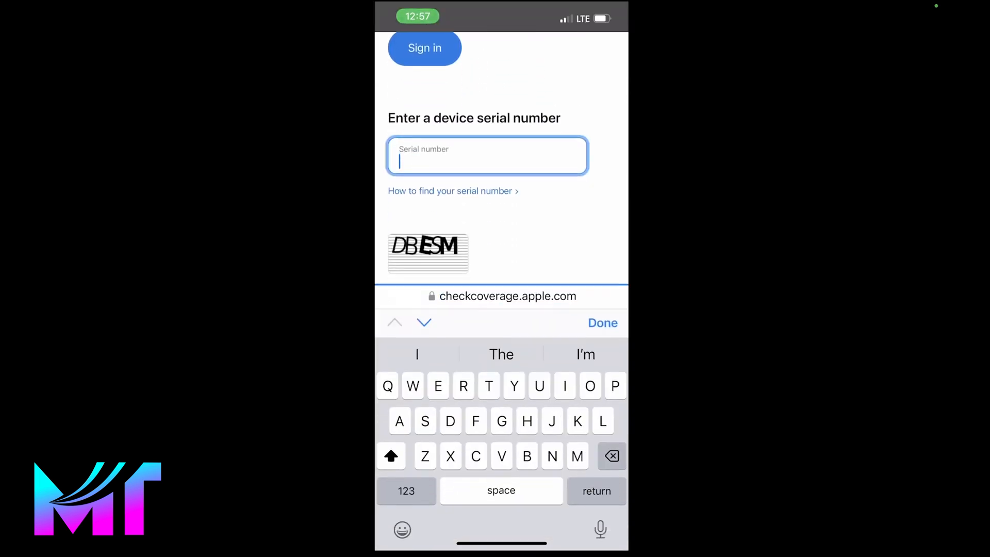
{"action": "left_click", "coordinate": [487, 157]}
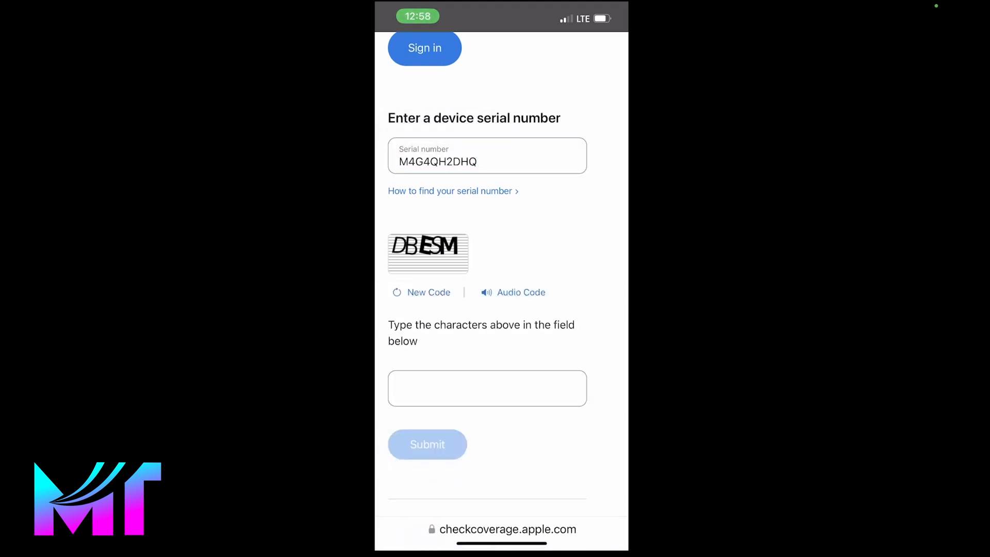
{"action": "left_click", "coordinate": [486, 388]}
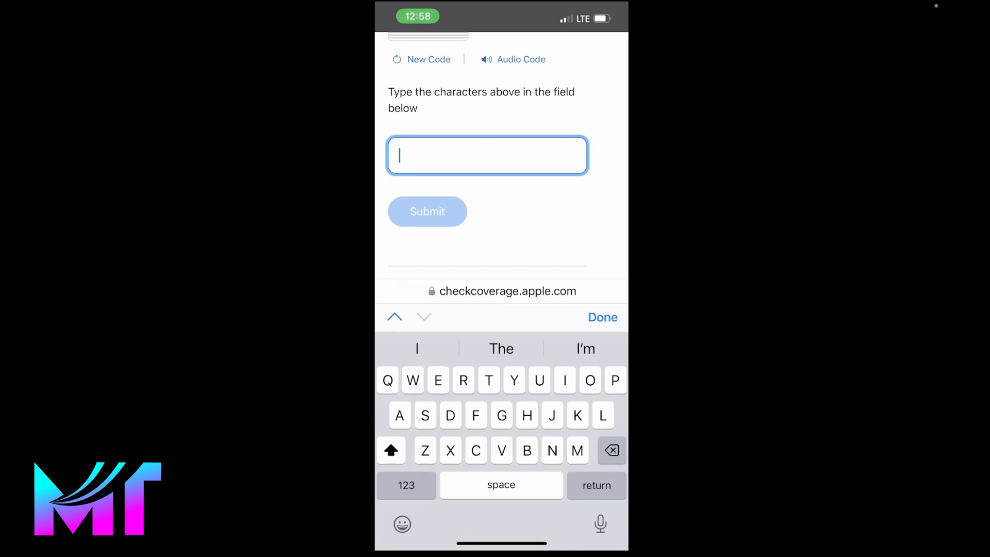
{"action": "type", "text": "DBESM"}
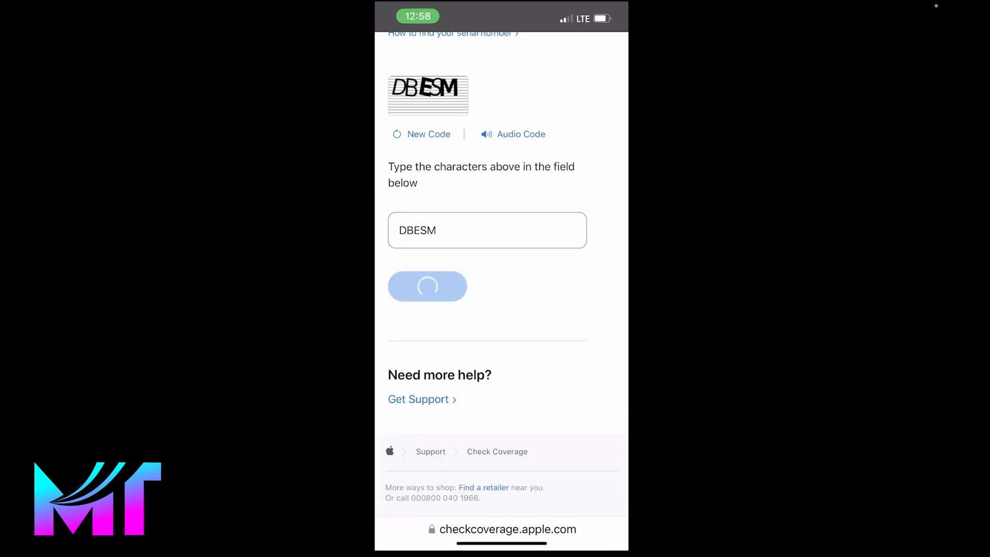
Submit the check and scroll to the iPhone 13 Pro result: purchased May 2022, Coverage Expired.
{"action": "left_click", "coordinate": [427, 287]}
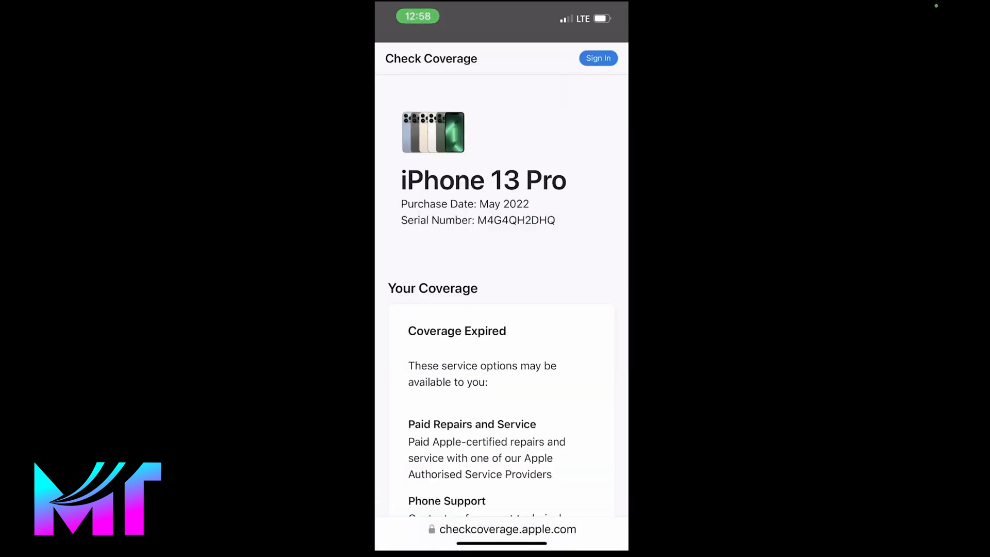
{"action": "scroll", "scroll_direction": "down", "scroll_amount": 3}
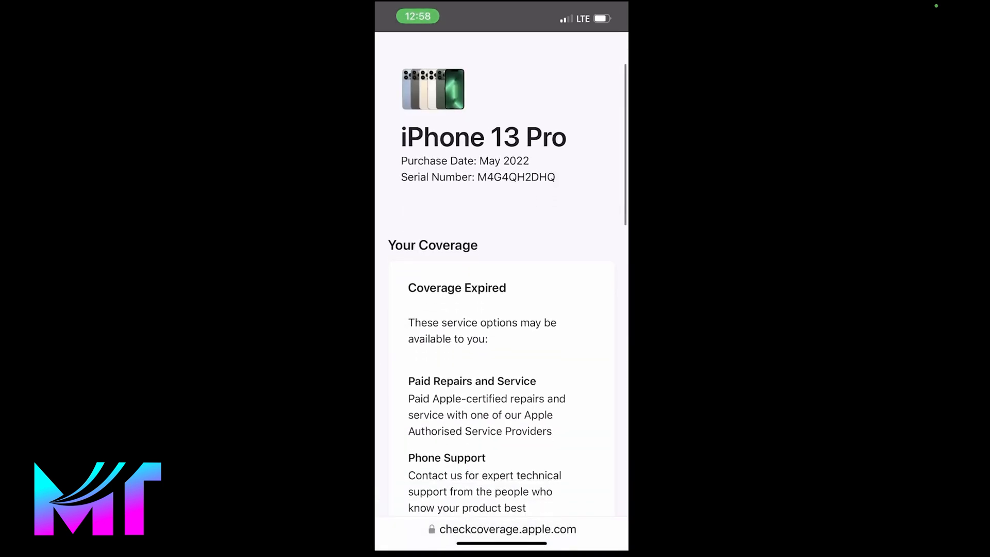
{"action": "scroll", "scroll_direction": "down", "scroll_amount": 3}
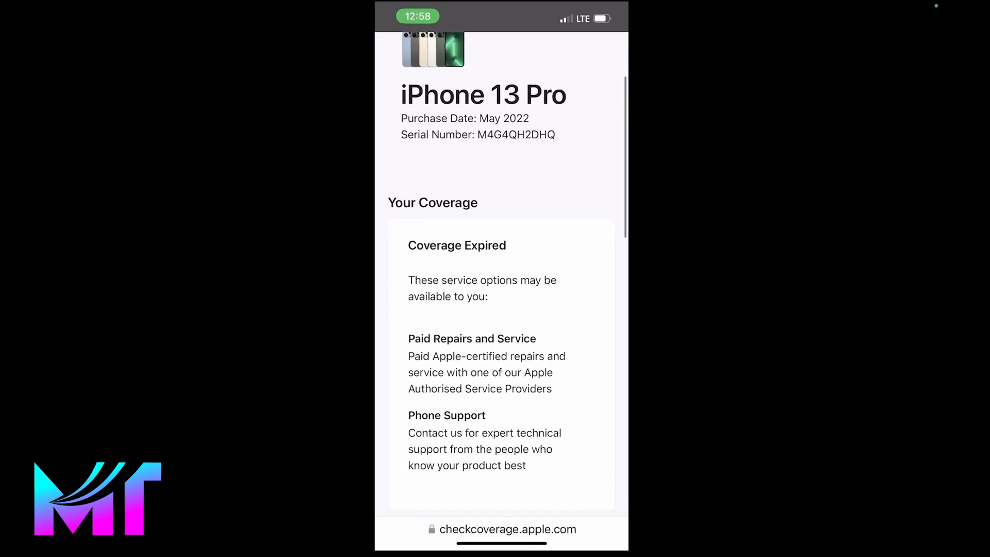
{"action": "scroll", "scroll_direction": "down", "scroll_amount": 3}
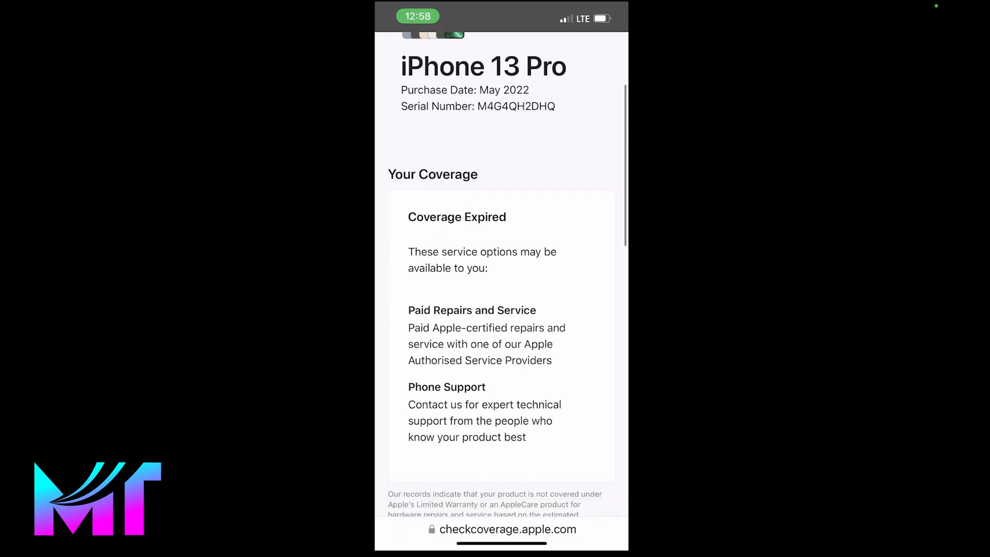